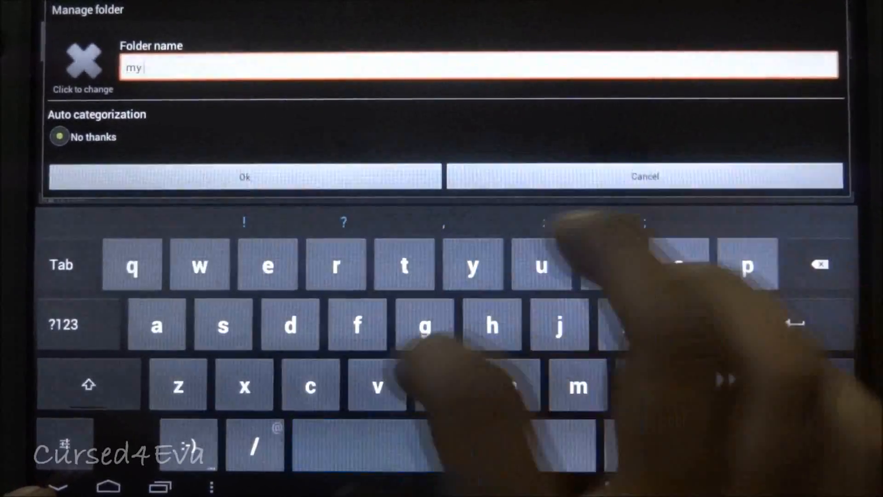
Step: Name the new manual category 'my apps' and dismiss the app-select notice
text(apps)
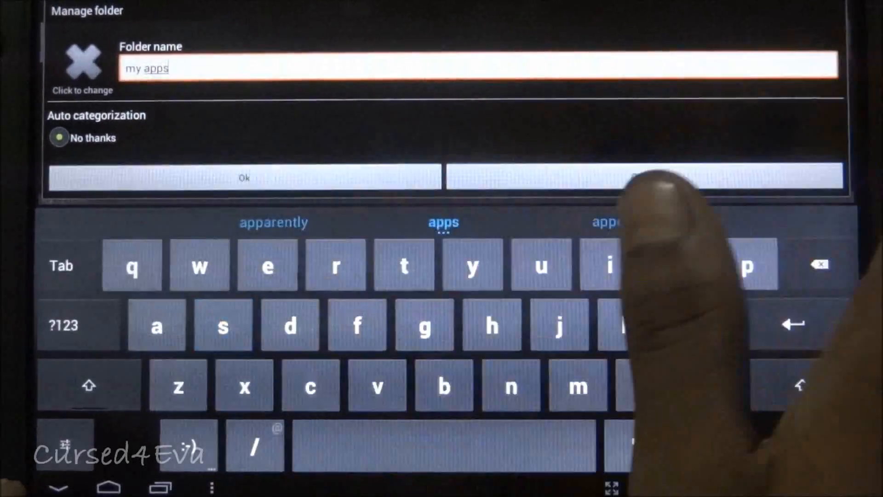
click(243, 176)
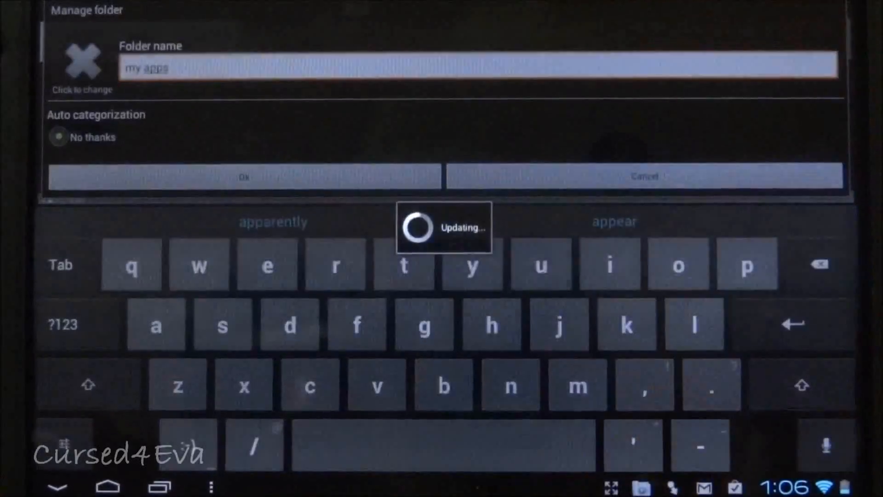
click(245, 177)
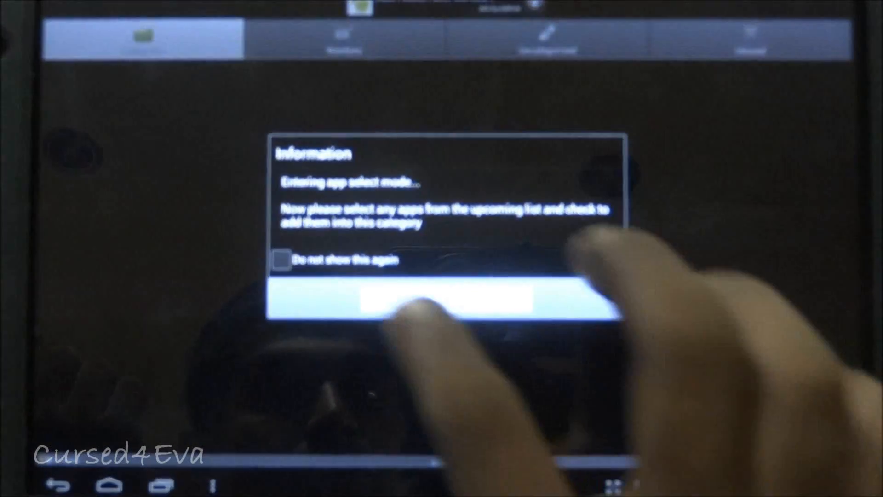
click(442, 299)
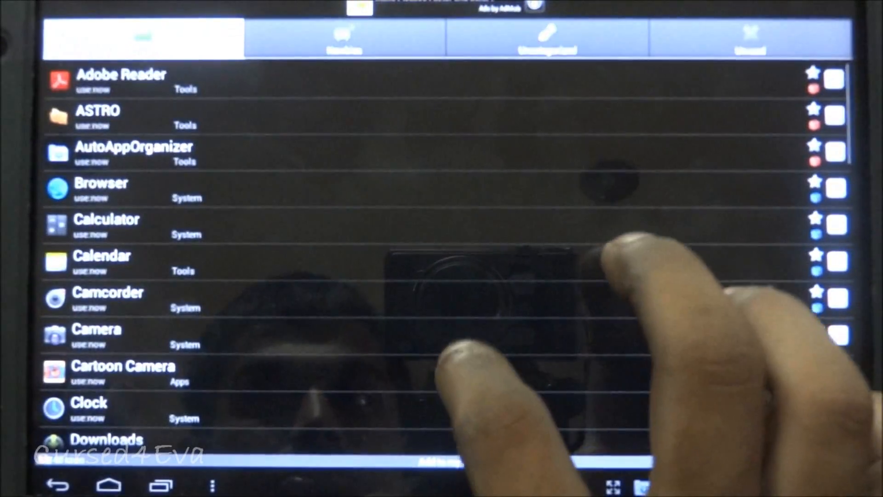
Step: Add Camera, Cartoon Camera, ES File Explorer, Facebook and Gmail to my apps
scroll(down, 3)
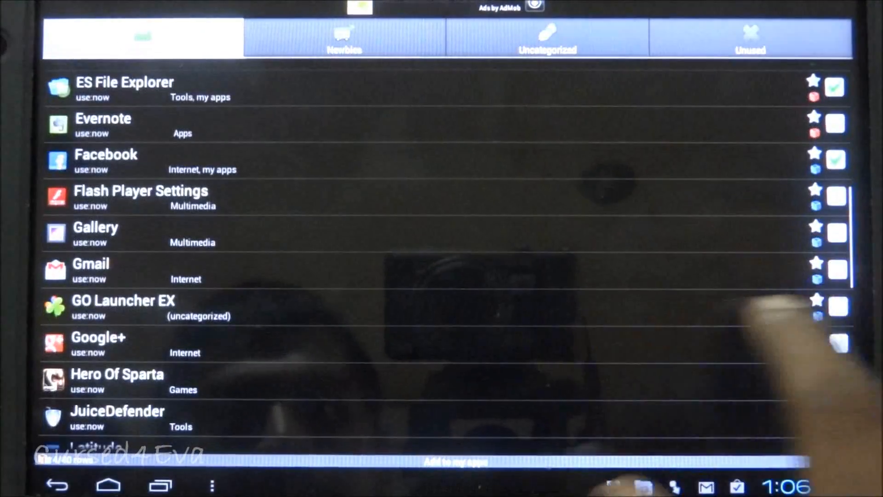
click(836, 270)
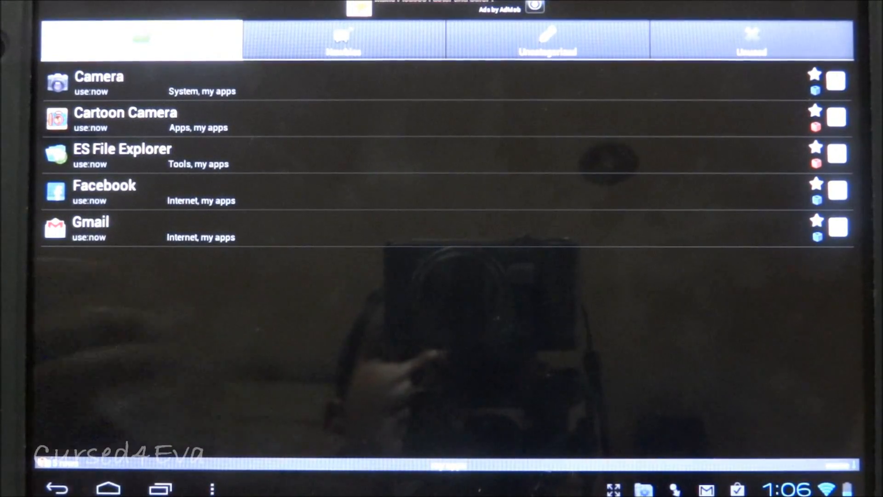
click(106, 488)
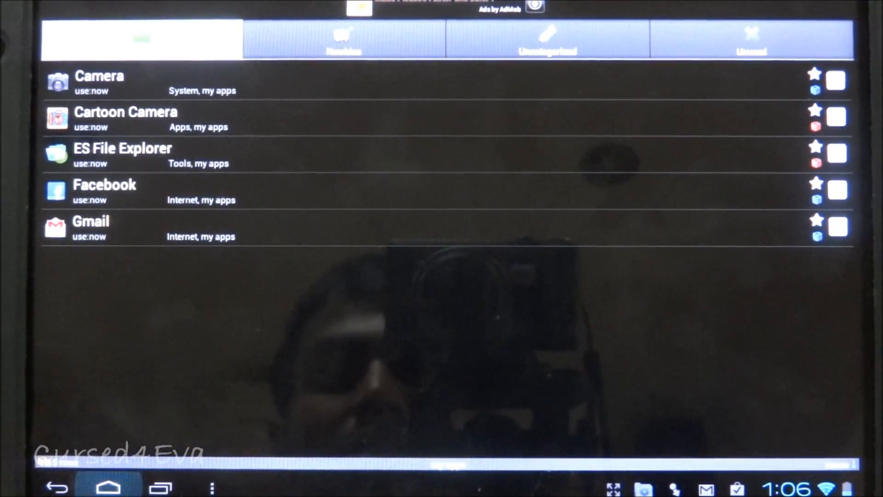
Step: Place an AutoAppOrganizer shortcut for the my apps category on the home screen
click(110, 487)
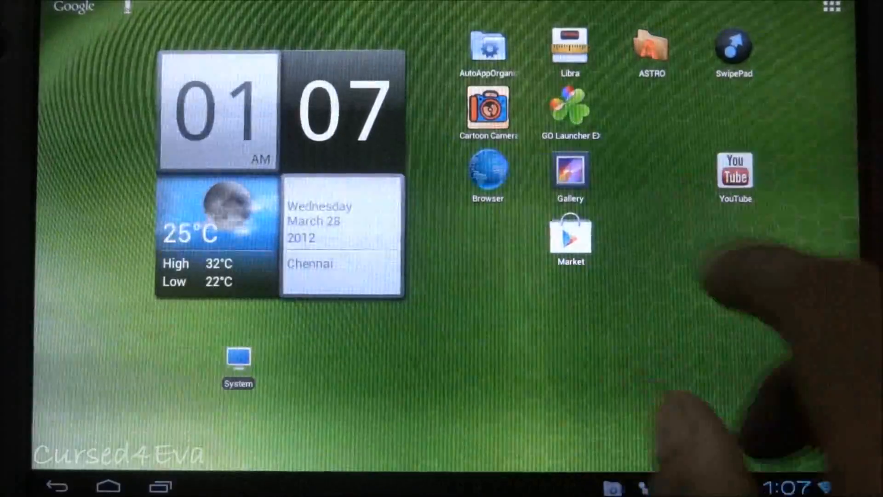
click(832, 7)
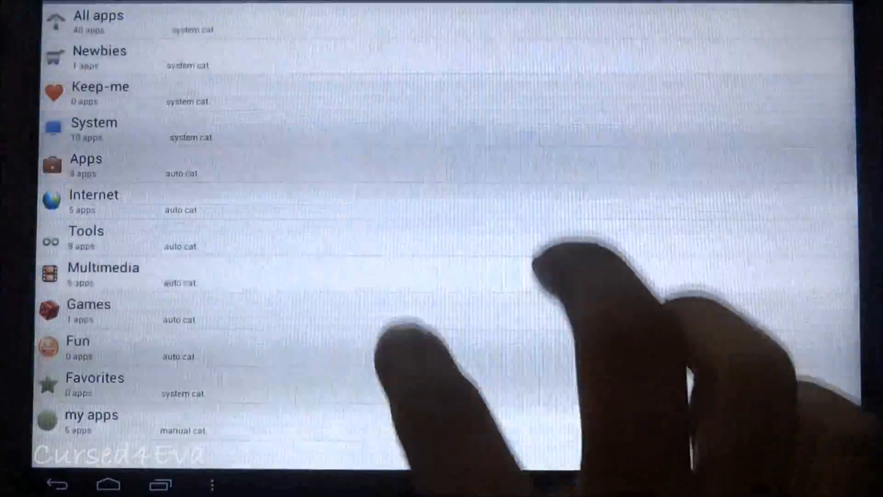
click(108, 485)
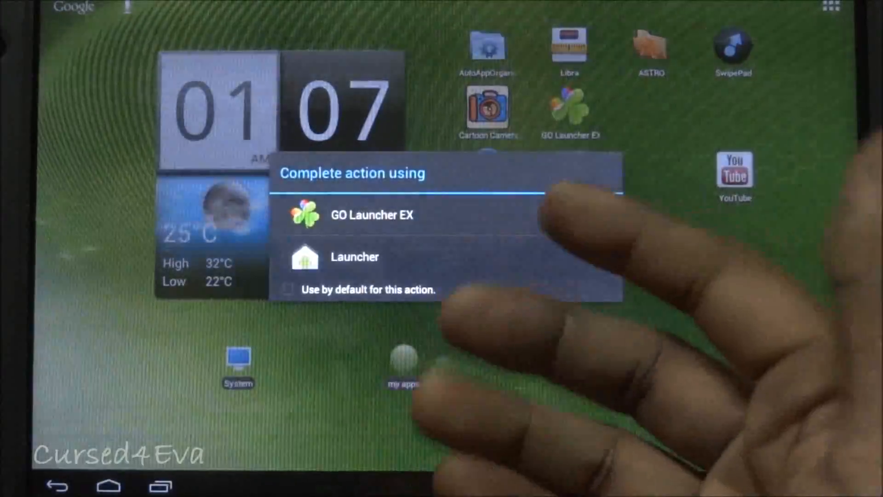
Step: Add an AutoAppOrganizer widget via GO Launcher EX and acknowledge the shortcuts advice
click(355, 257)
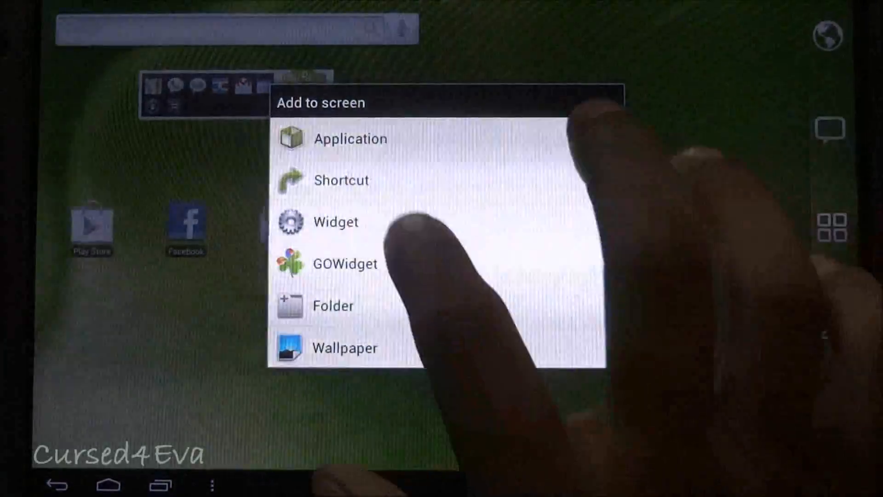
click(335, 221)
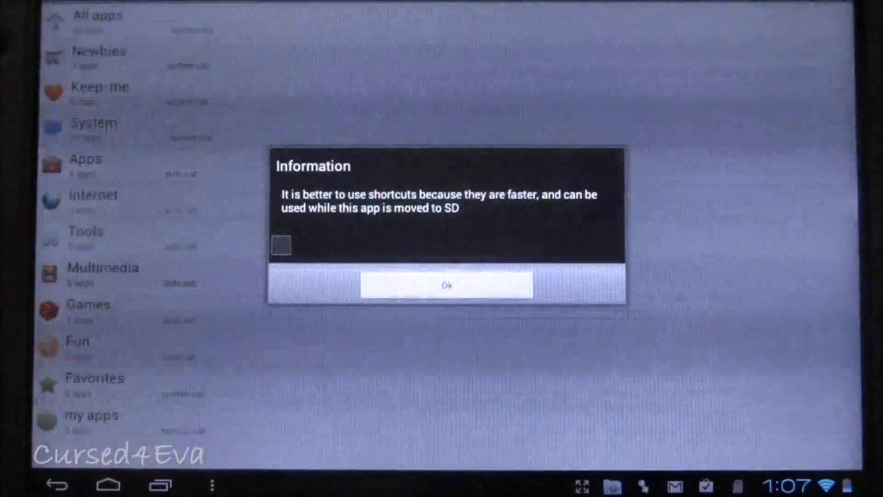
click(447, 286)
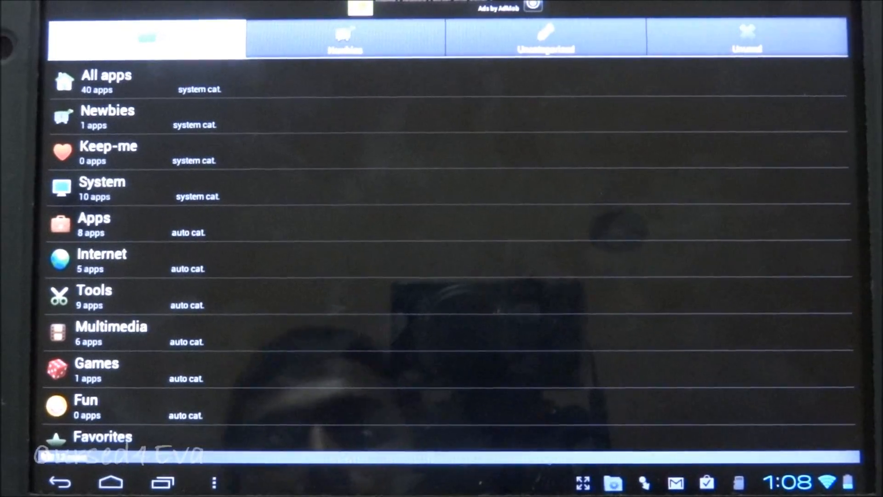
Step: Head home and mark Use by default in the Complete action using dialog
click(111, 483)
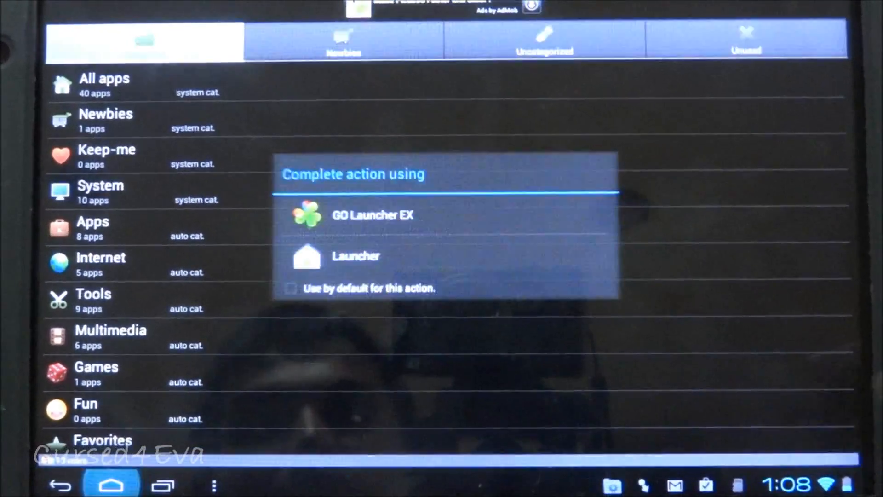
click(291, 288)
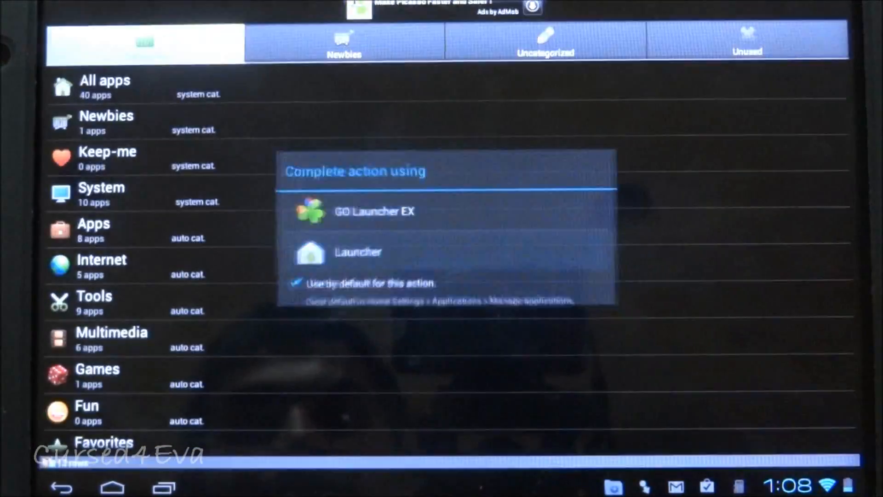
Step: Choose a launcher to finish returning to the home screen
click(358, 252)
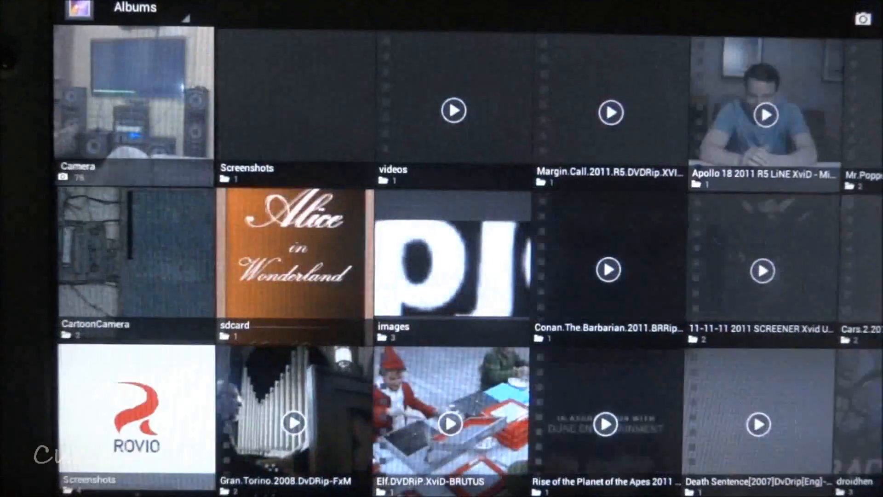
click(131, 96)
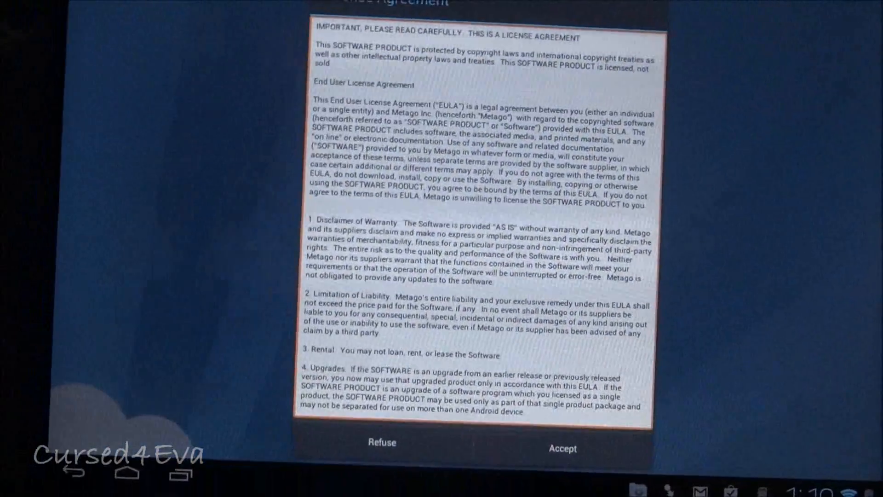
Step: Accept ASTRO's licence, enter File Manager and browse the External SD card and USB Storage places
click(561, 448)
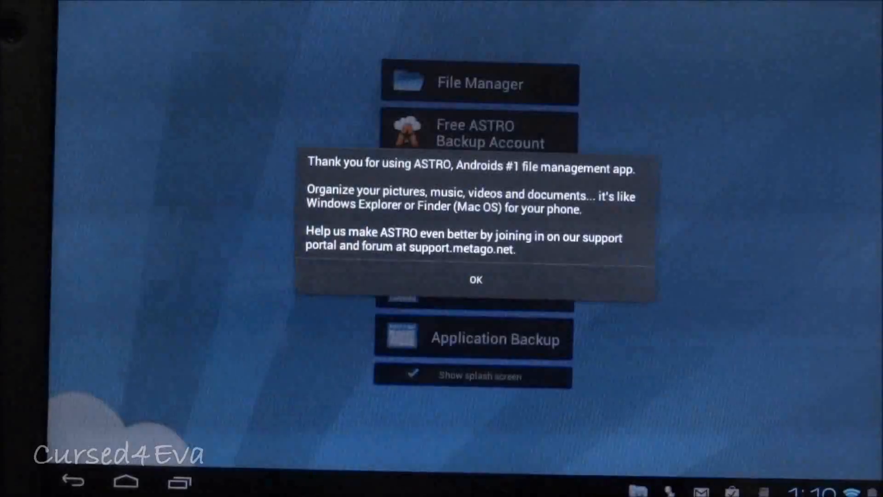
click(475, 280)
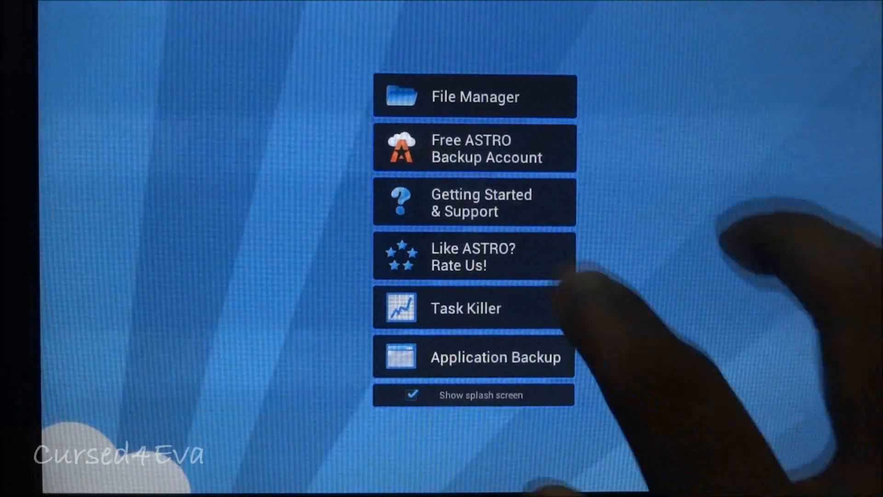
click(475, 95)
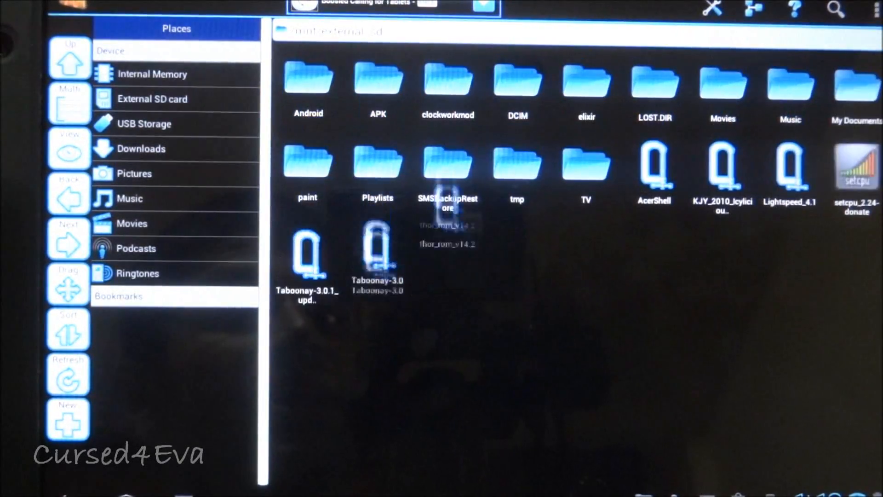
click(144, 123)
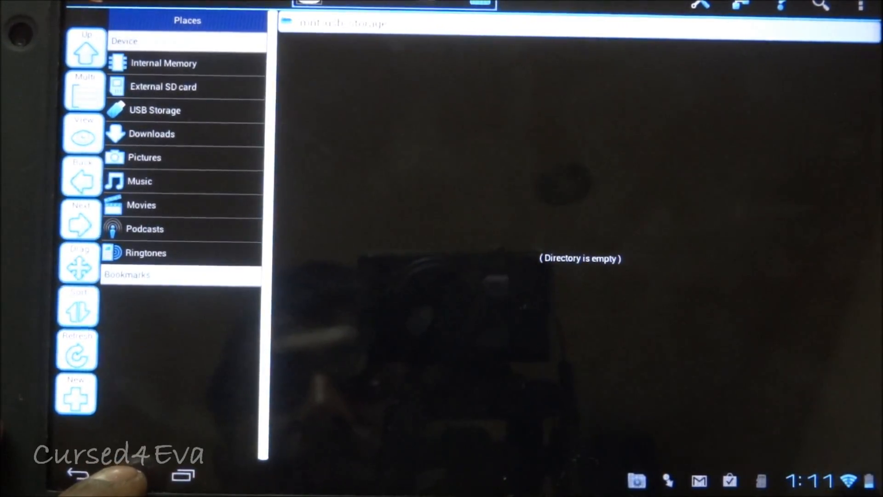
Step: Leave ASTRO and set a goal weight in Libra's preferences
click(130, 473)
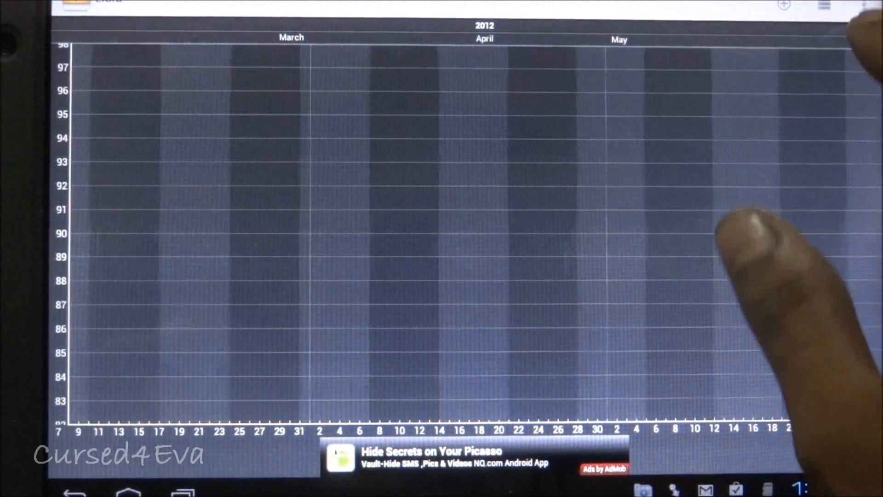
click(824, 6)
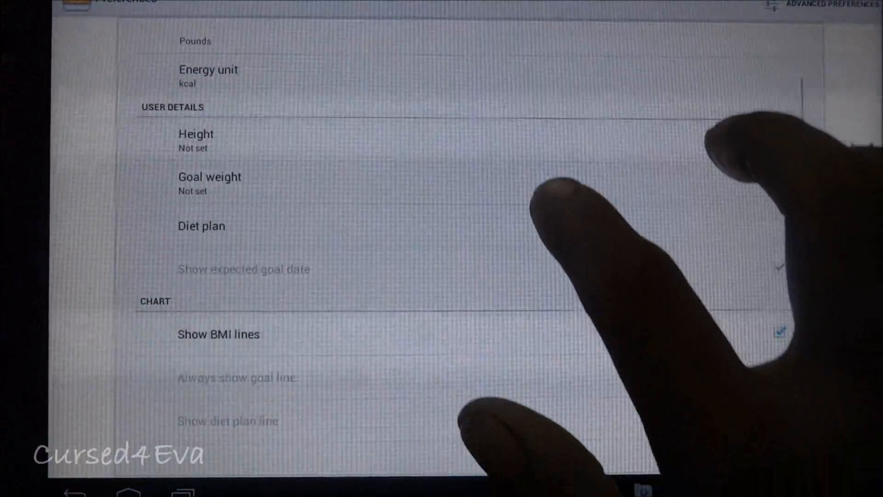
click(209, 176)
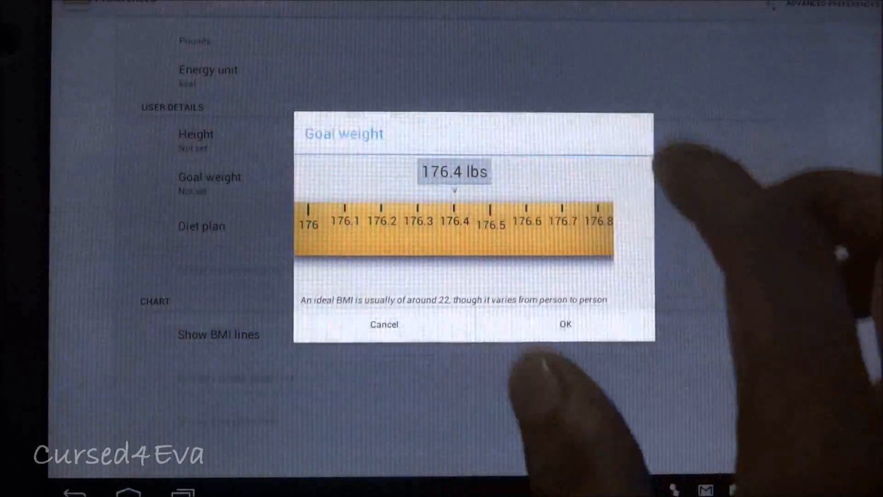
click(383, 325)
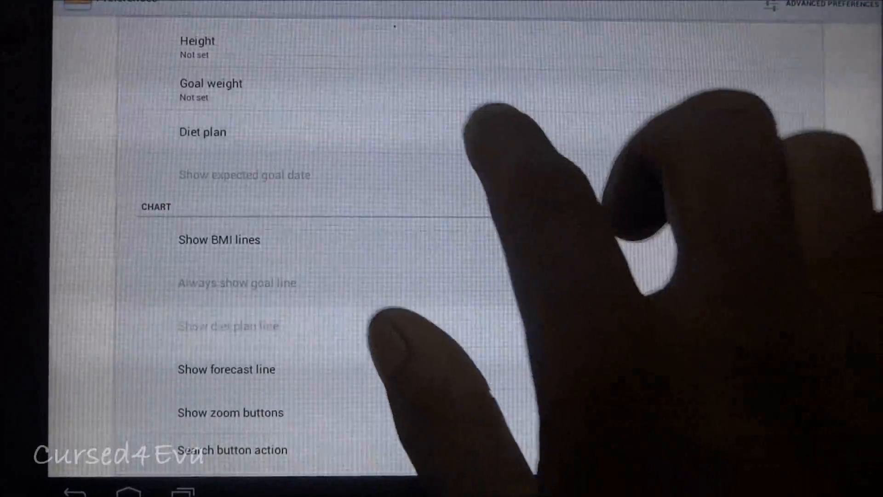
Step: Insert a first weight entry of about 80.0 kg using the ruler
click(210, 84)
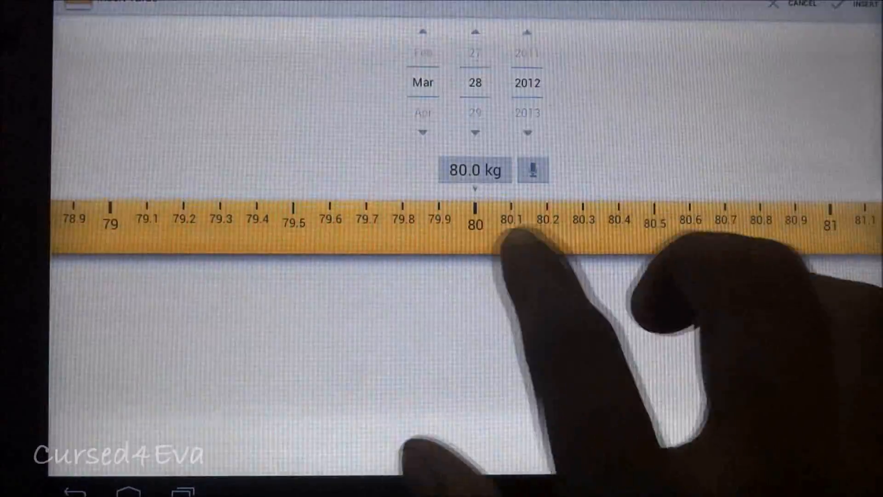
drag(507, 237, 603, 237)
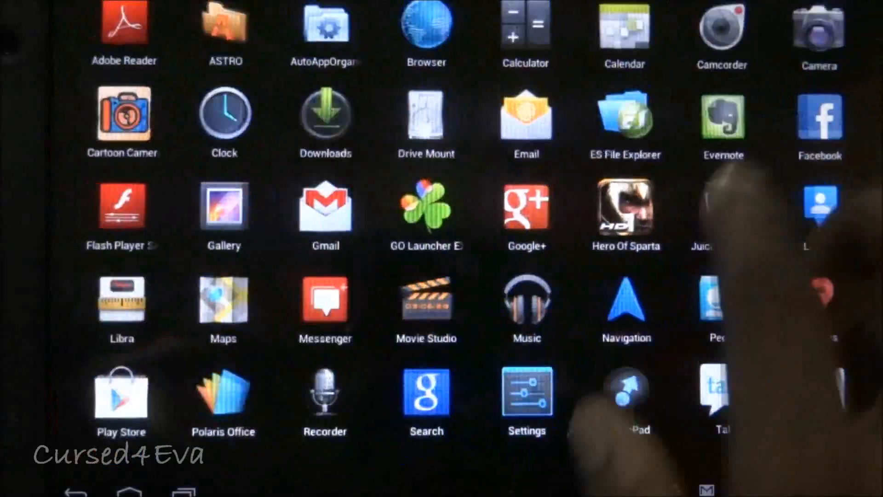
Step: Add Libra's Insert value and Database shortcuts to the home screen and view the chart with goal 80
click(253, 6)
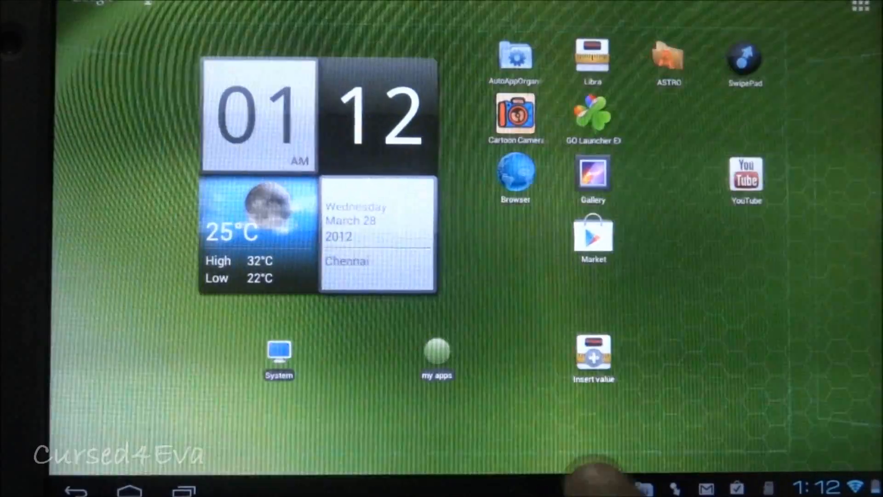
click(593, 358)
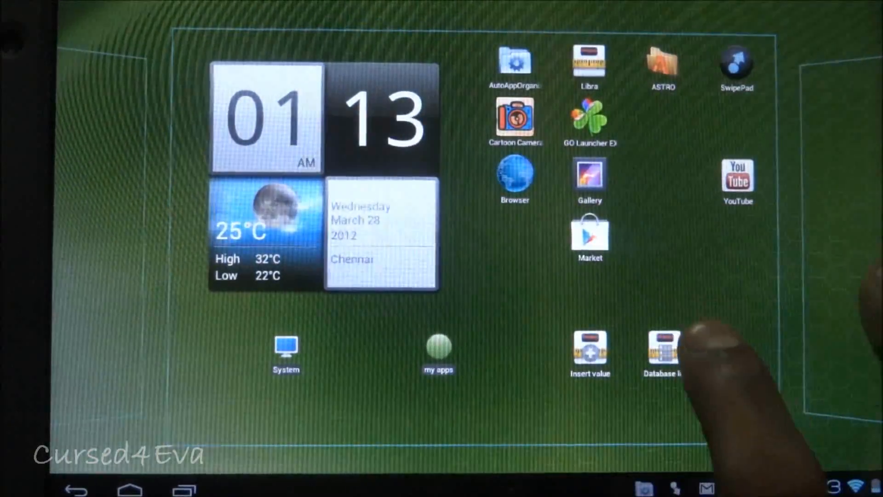
click(663, 350)
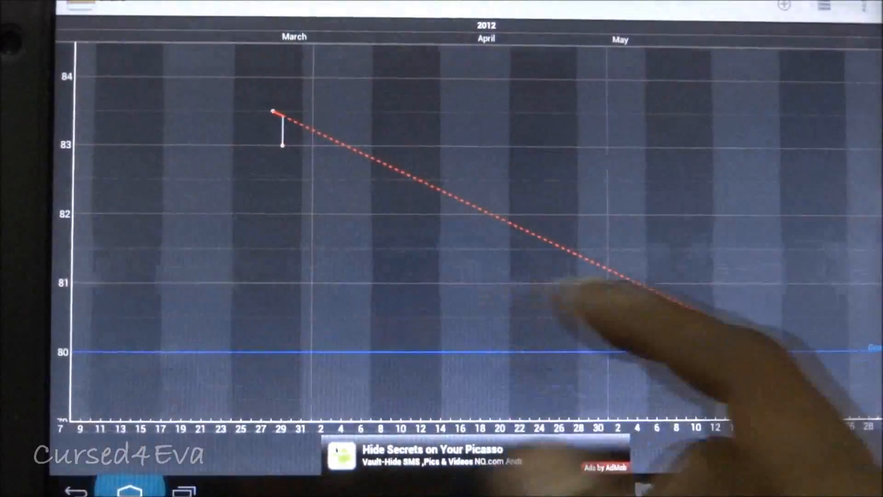
click(129, 489)
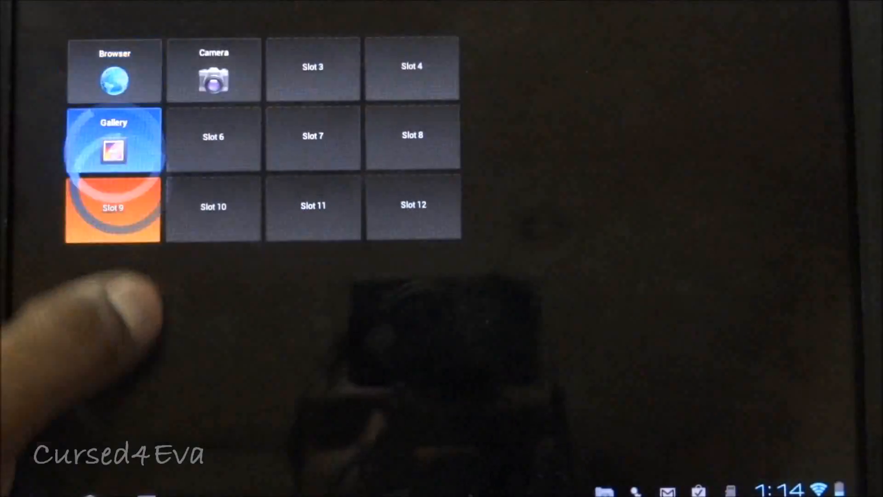
Step: Assign Calculator to an empty SwipePad slot alongside Browser, Camera and Gallery
click(214, 212)
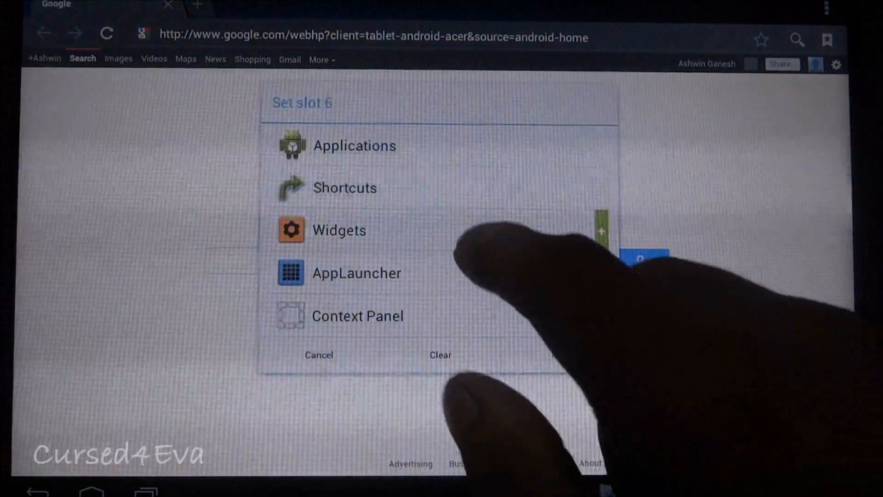
click(354, 145)
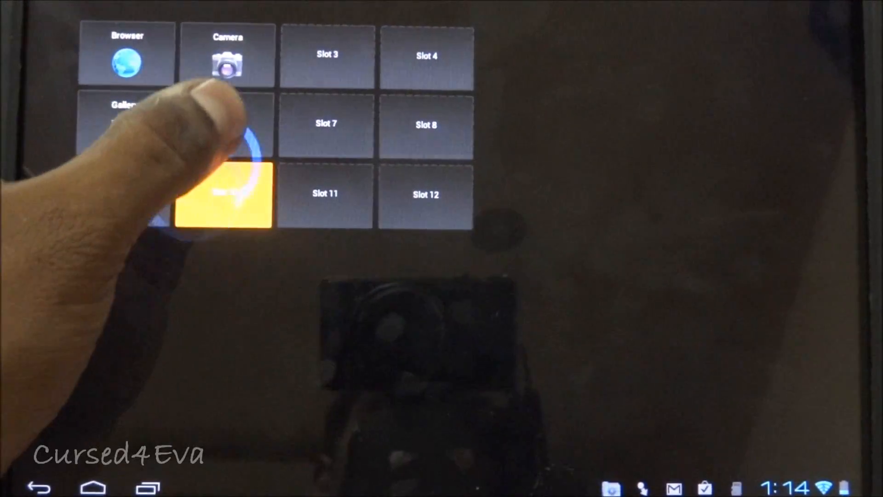
click(224, 200)
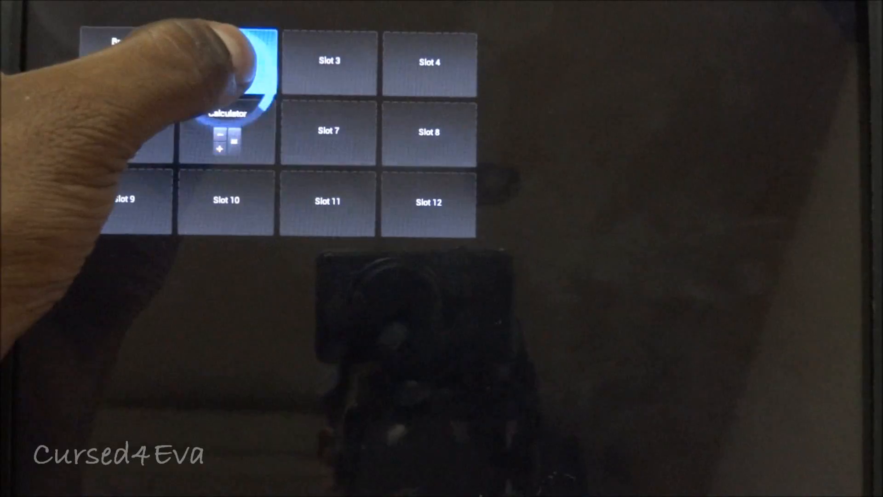
click(237, 67)
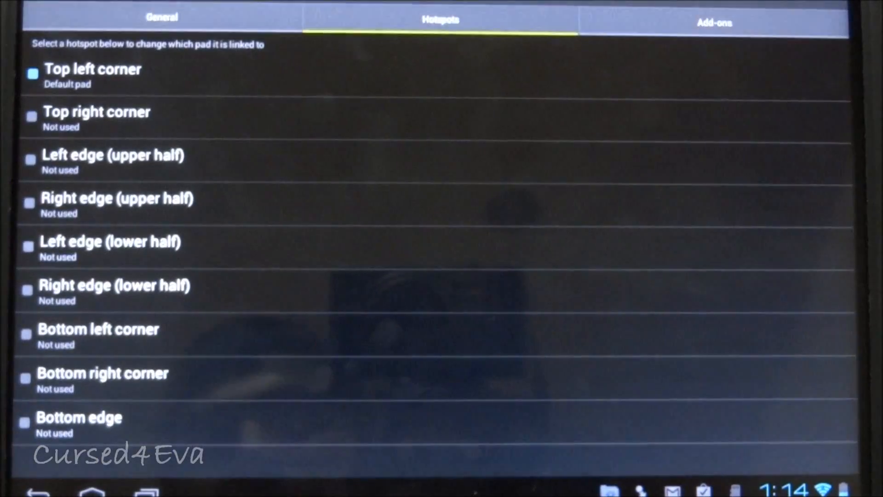
Step: Select the Top right corner hotspot and request Add more pads from the store
click(96, 119)
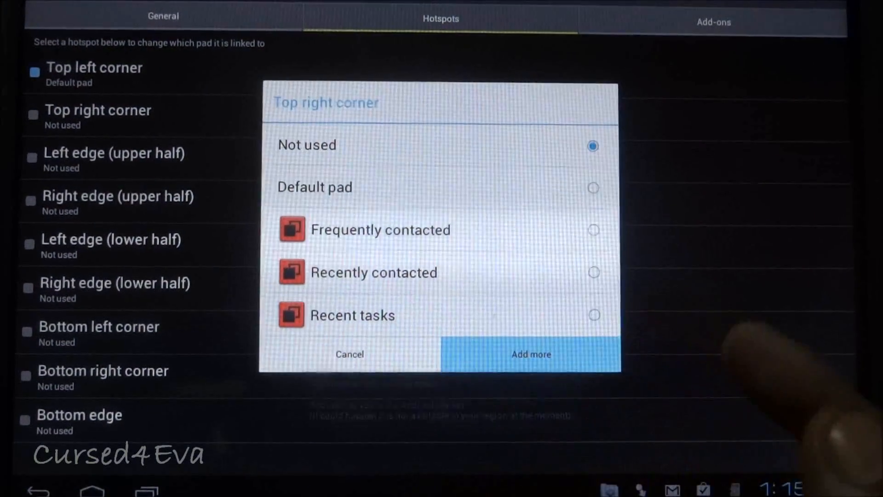
click(530, 353)
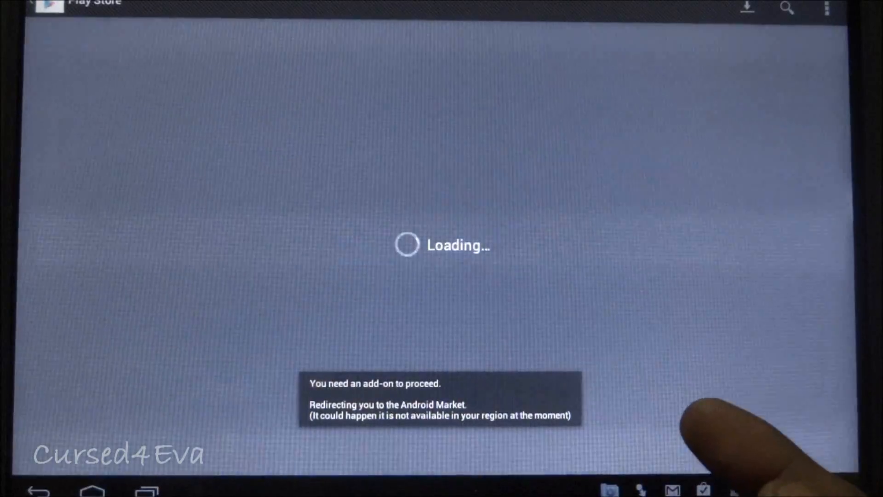